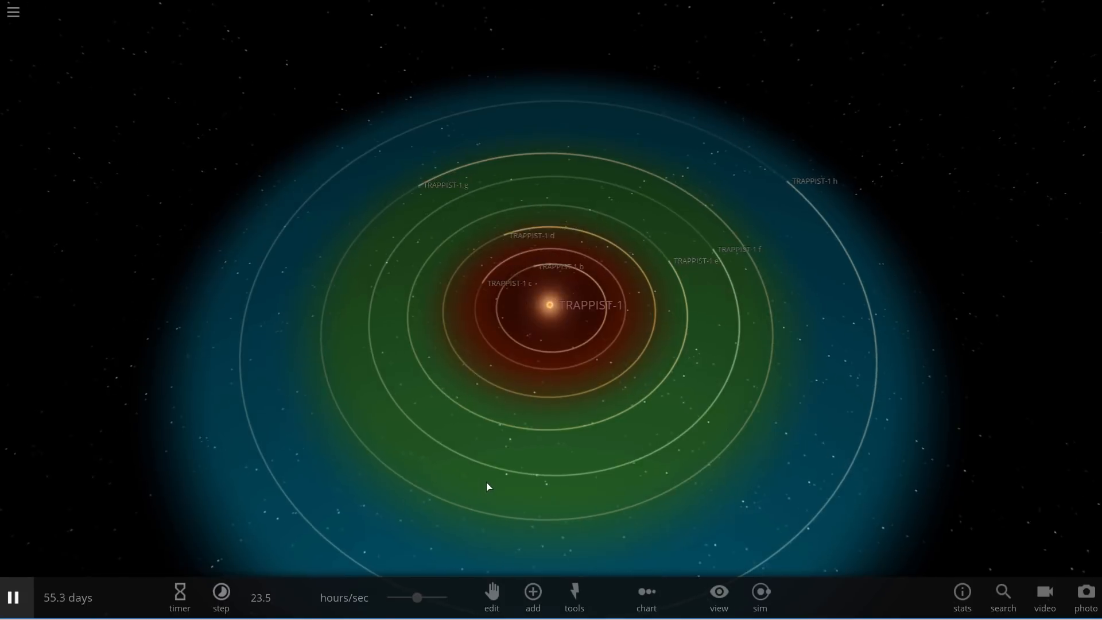
Load the Solar System simulation in place of the TRAPPIST-1 system.
left_click(718, 594)
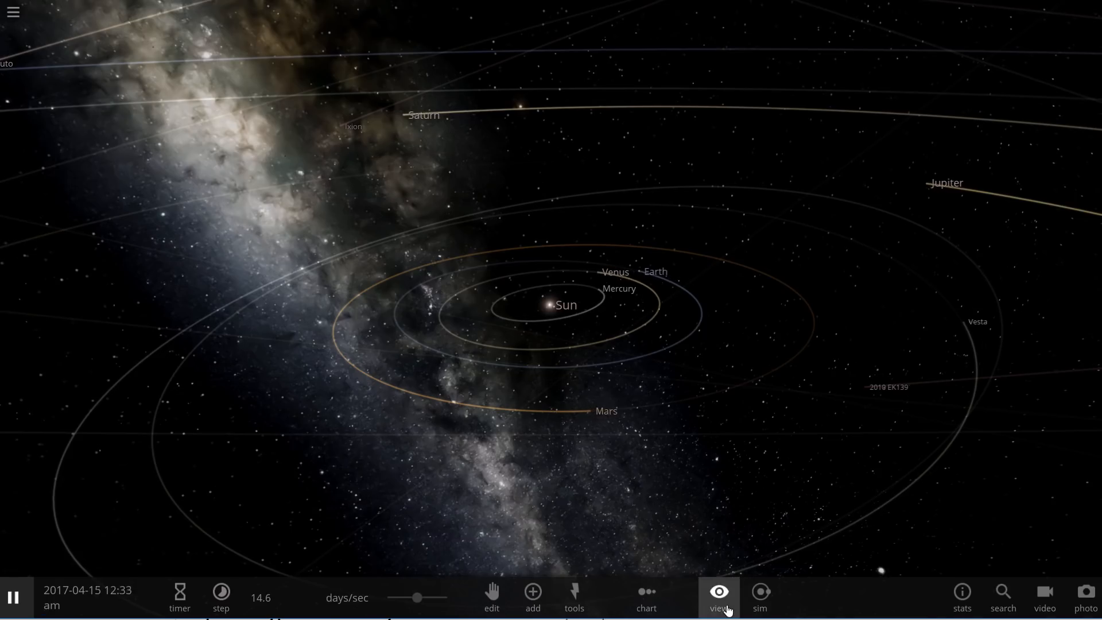
left_click(718, 594)
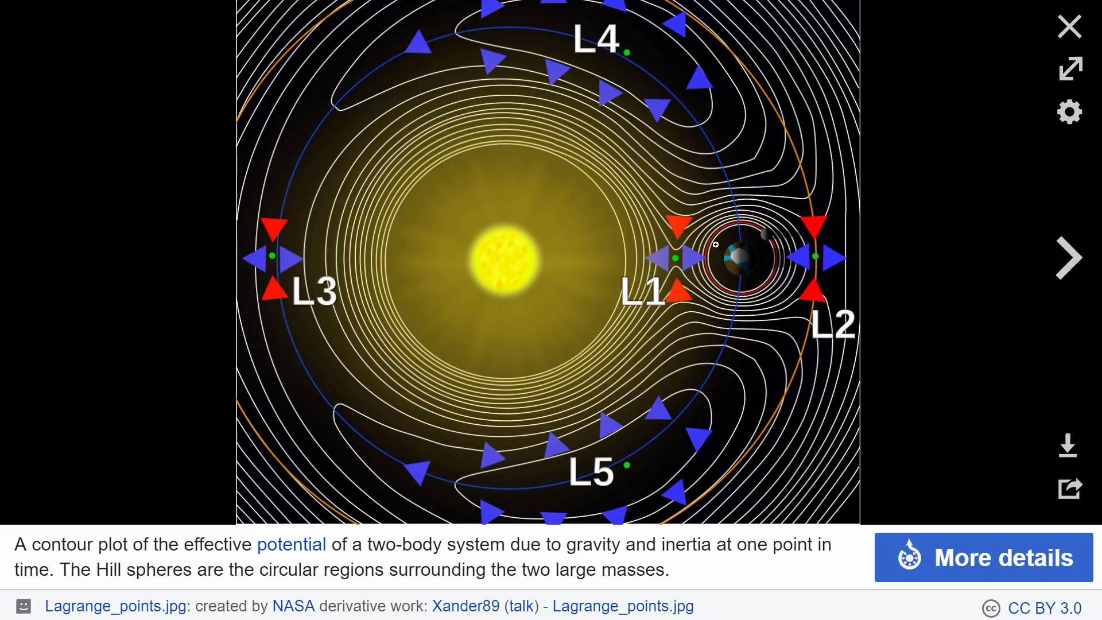
mouse_move(727, 261)
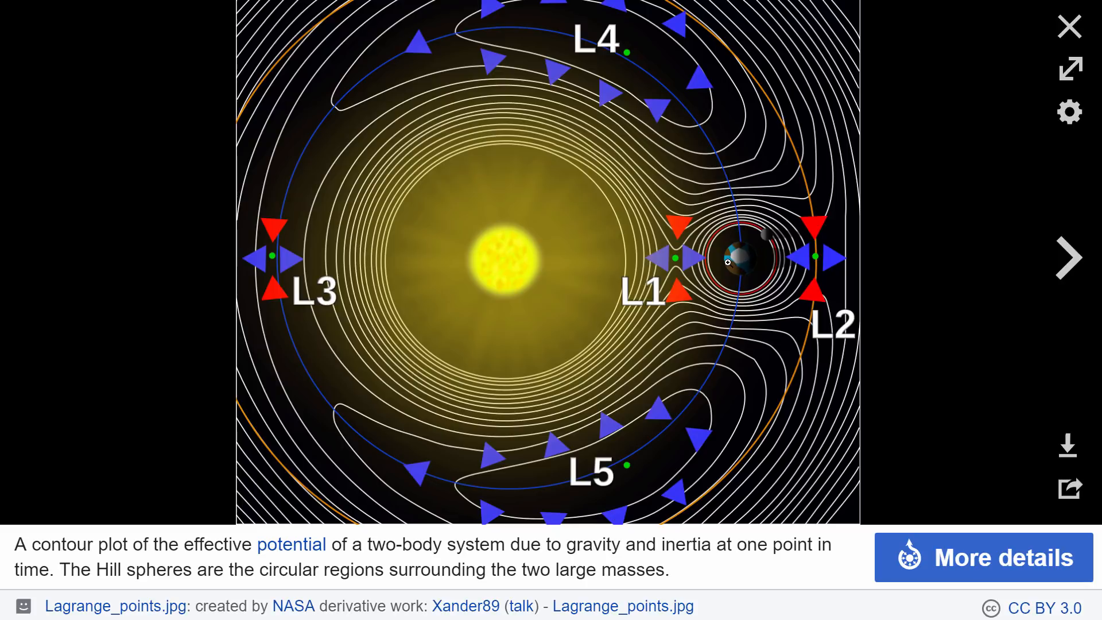
mouse_move(974, 19)
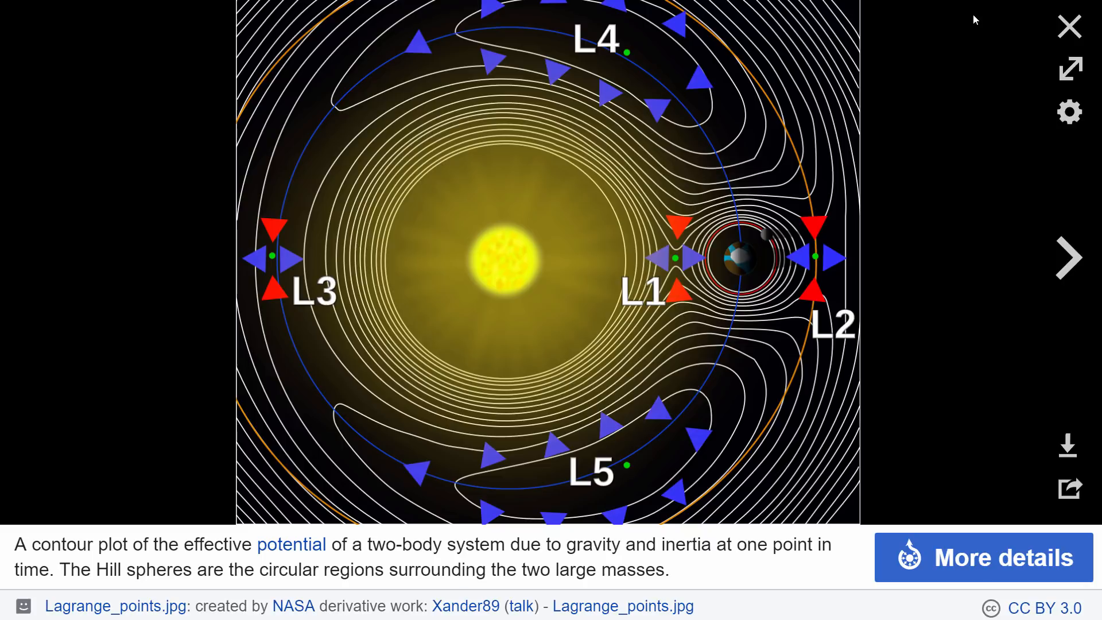
Close the enlarged Lagrange points image to return to the Solar System view.
left_click(1069, 27)
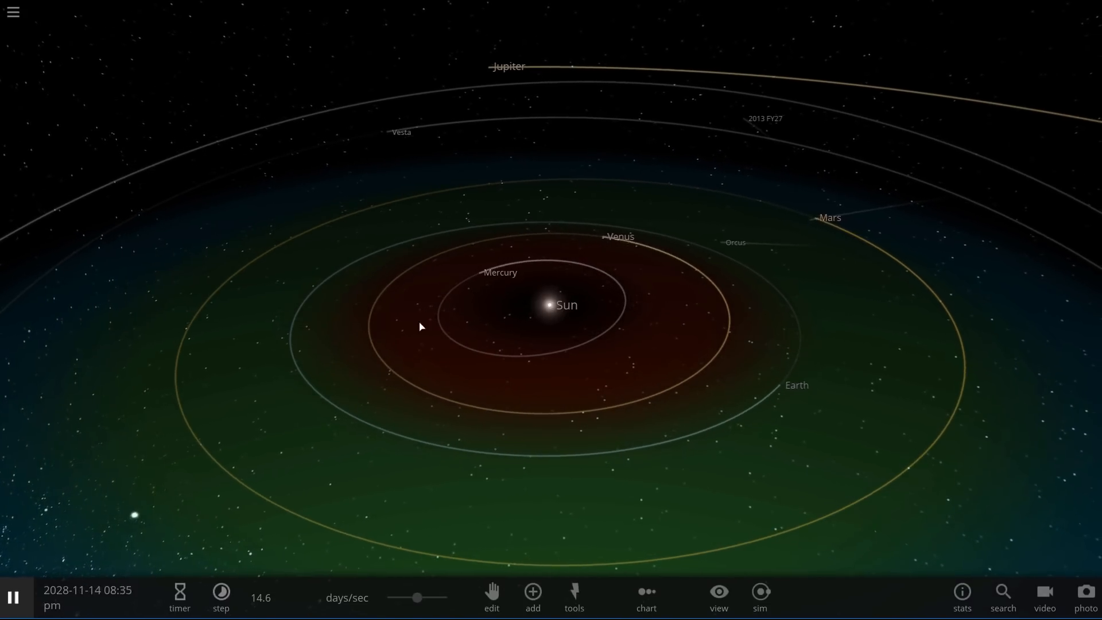
Select Earth to review its orbital elements and bring up the object catalogue.
left_click(758, 209)
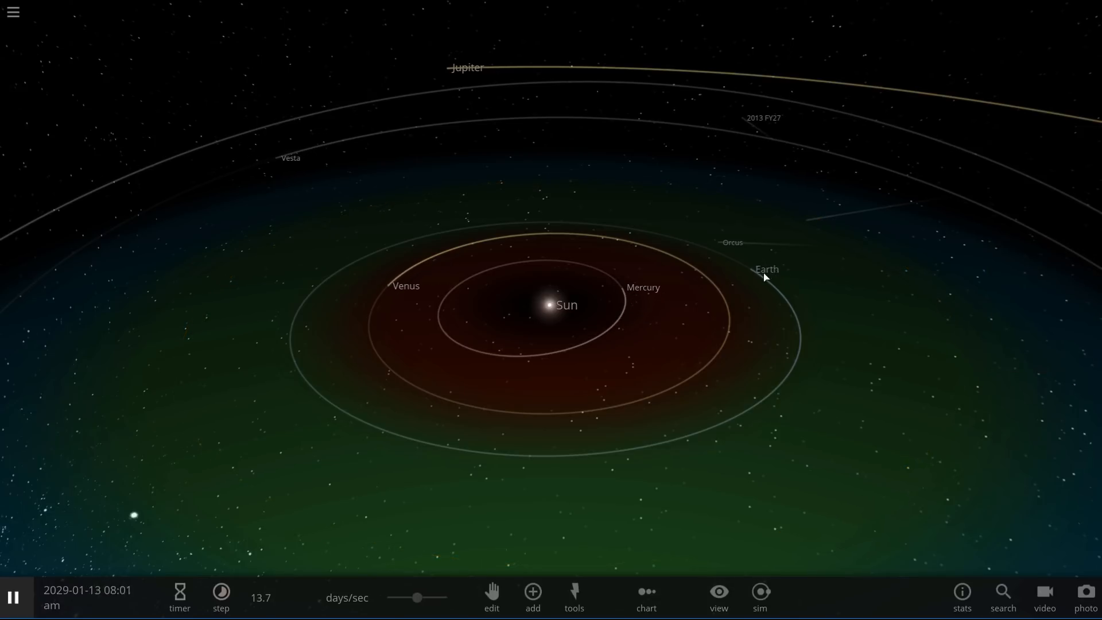
left_click(767, 269)
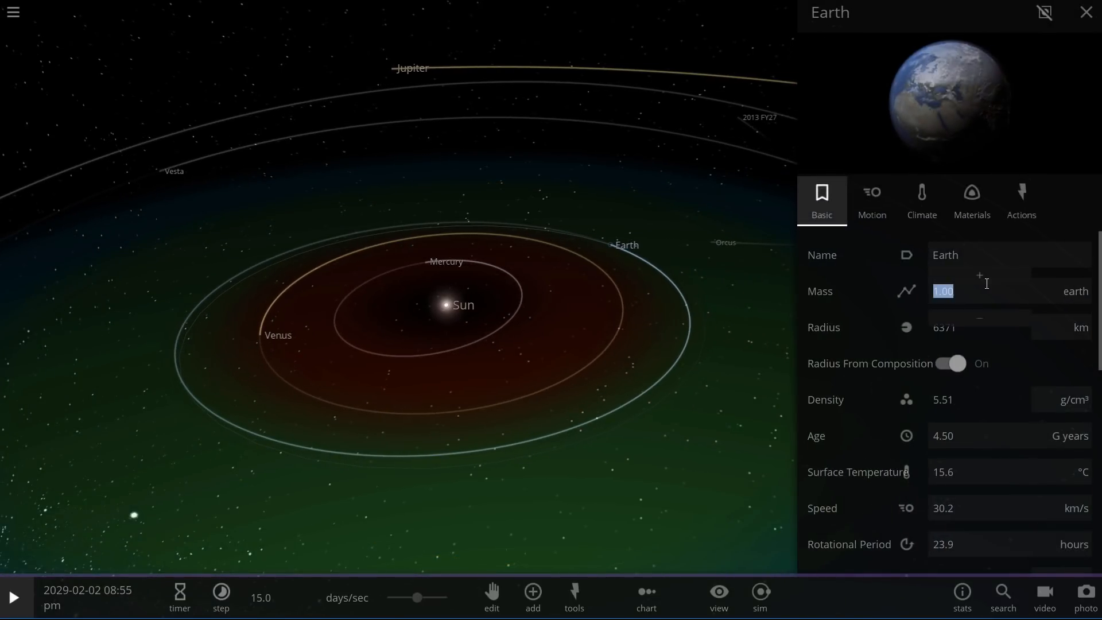
scroll("down", 3)
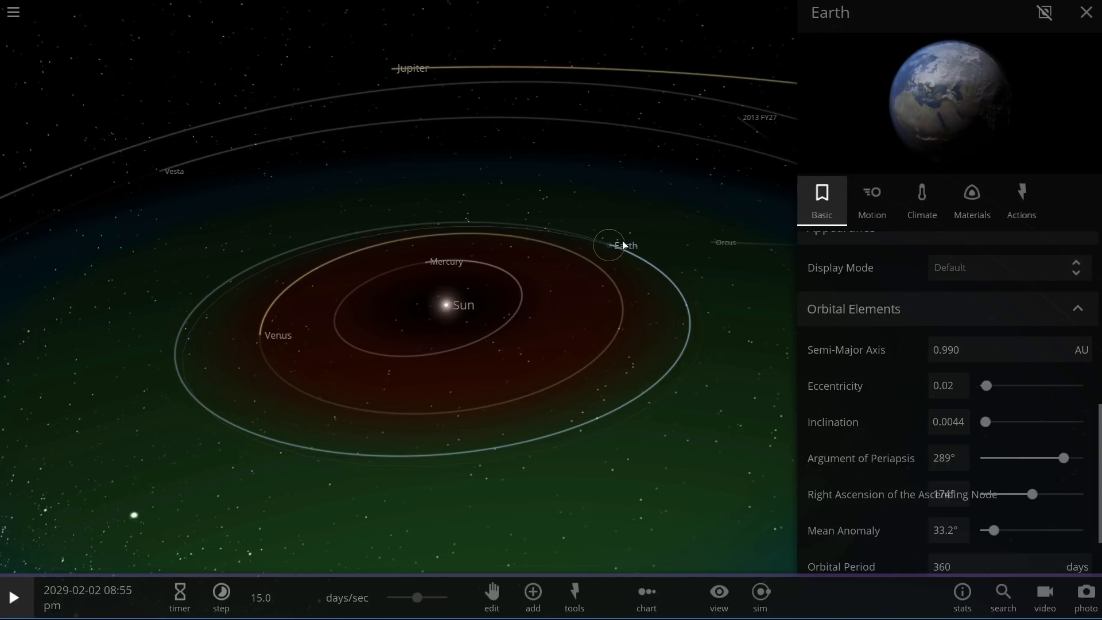
mouse_move(701, 301)
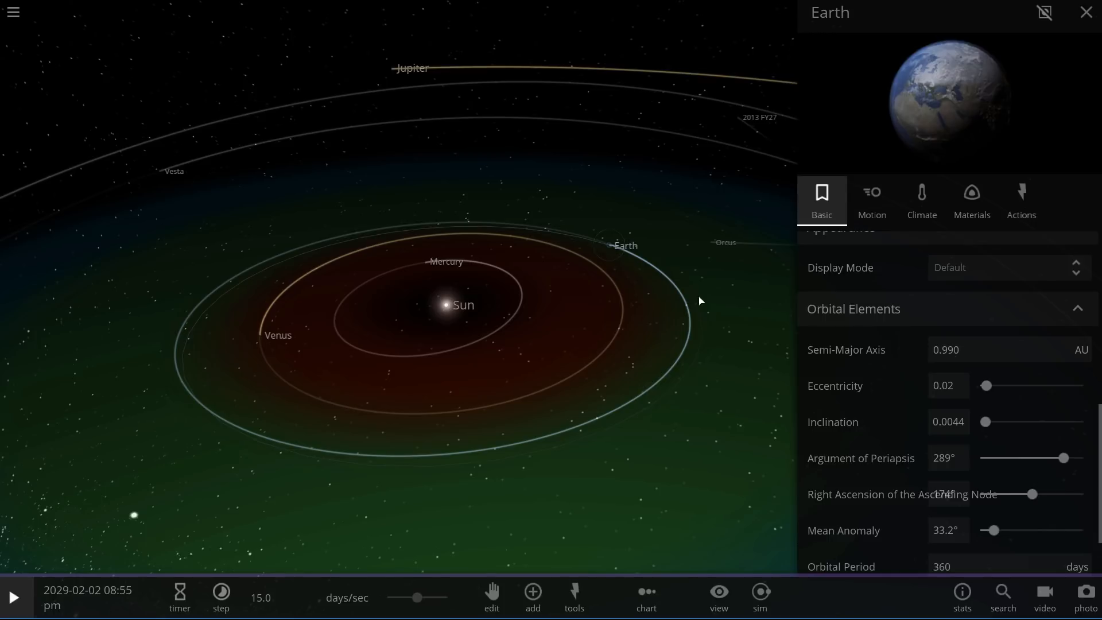
left_click(532, 597)
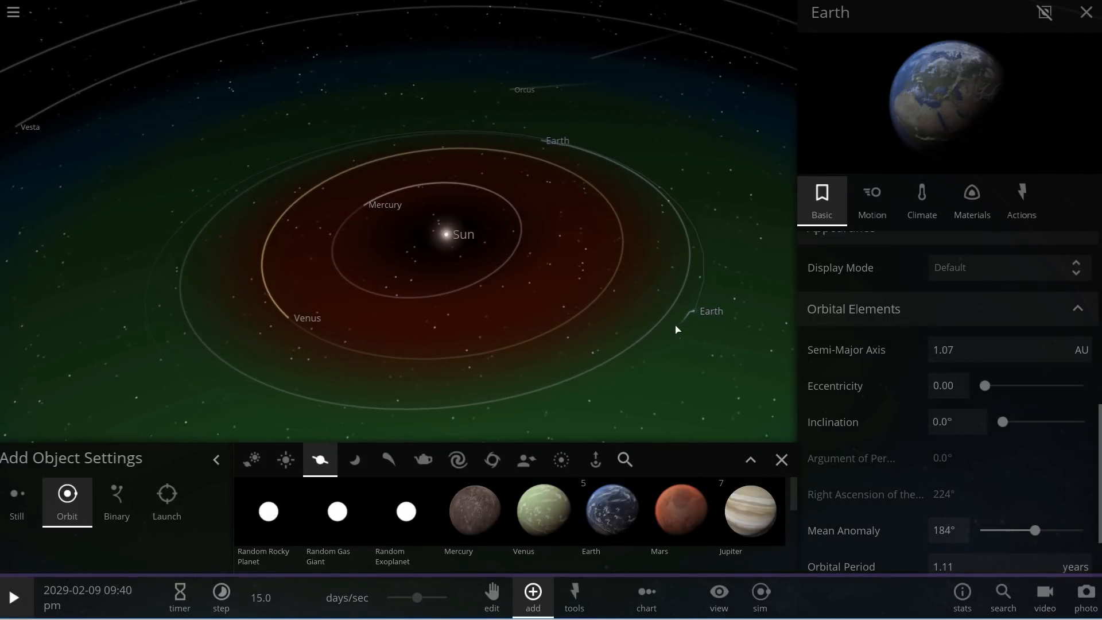
Place another Earth farther out, pause, and set its semi-major axis unit to AU.
left_click(1089, 12)
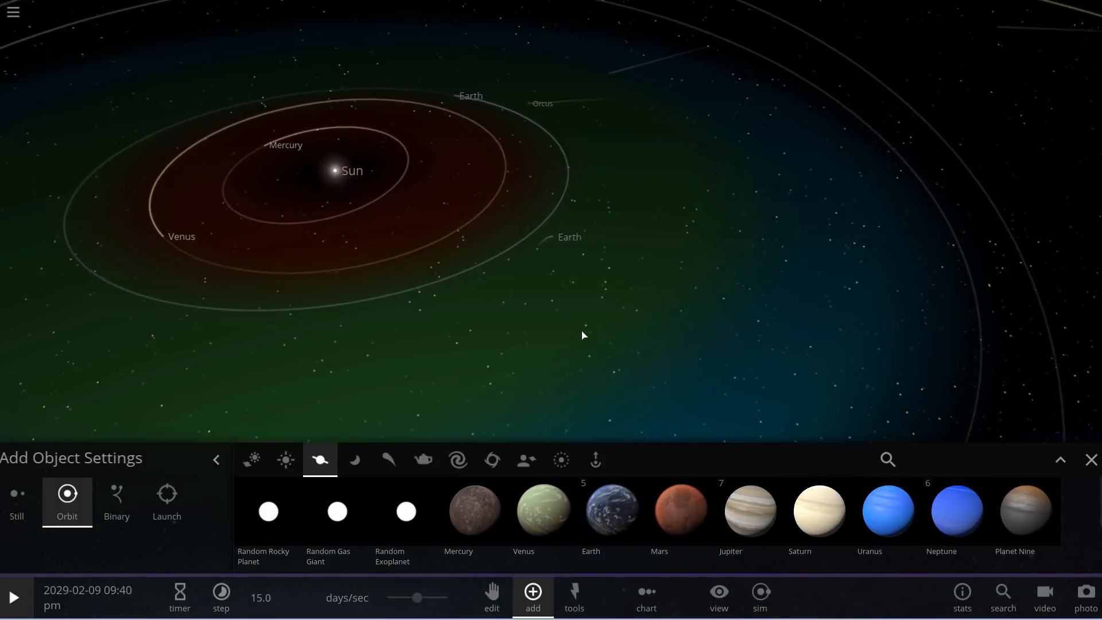
left_click(544, 237)
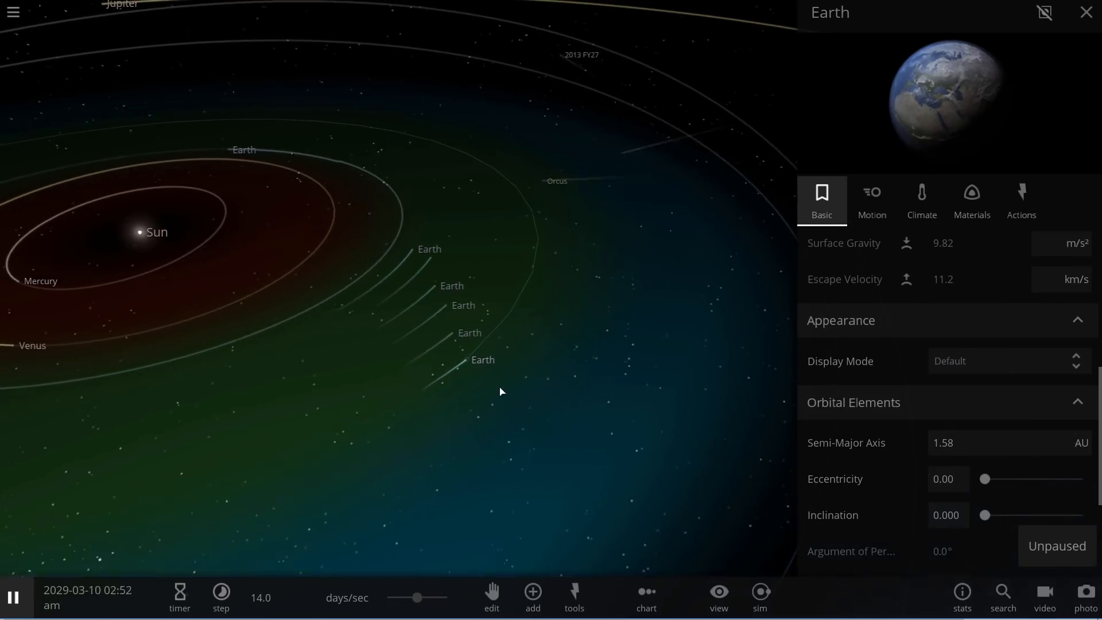
left_click(12, 597)
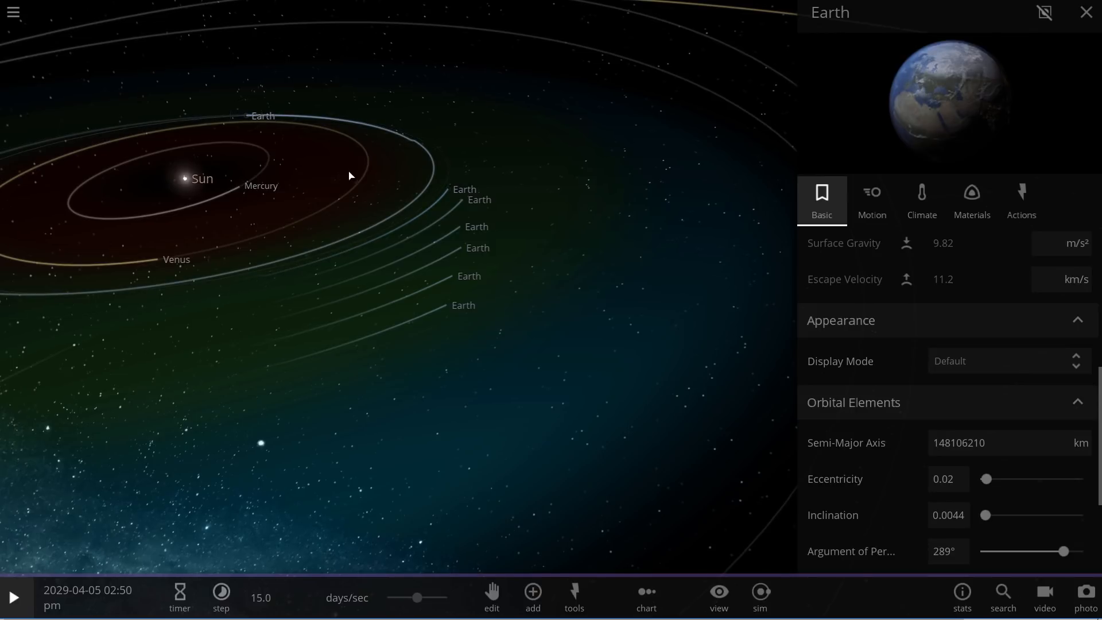
left_click(1081, 443)
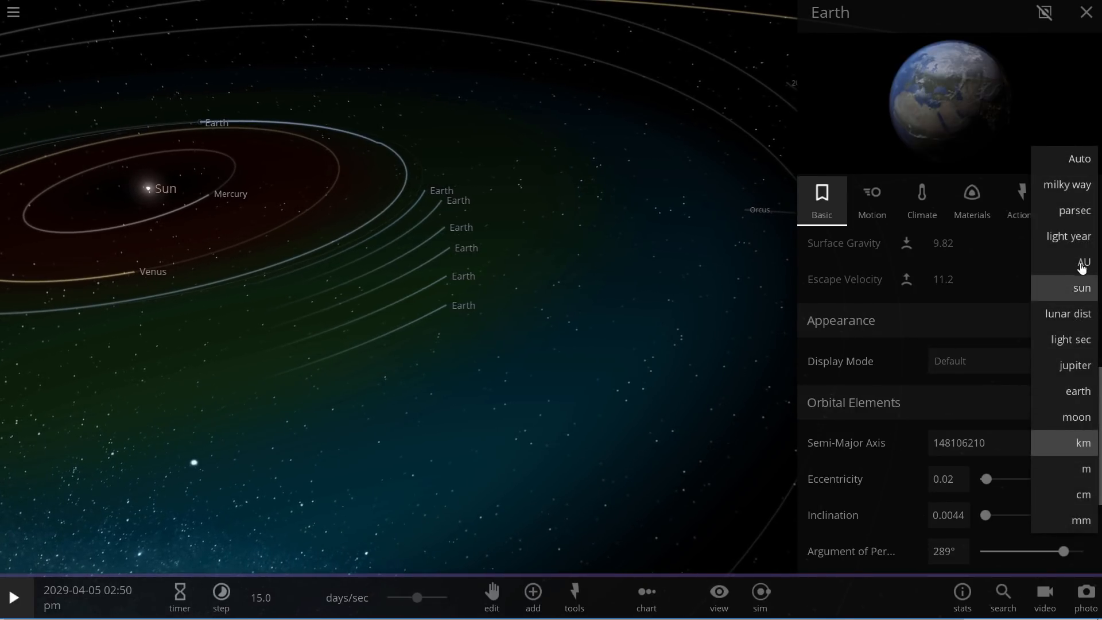
left_click(1083, 262)
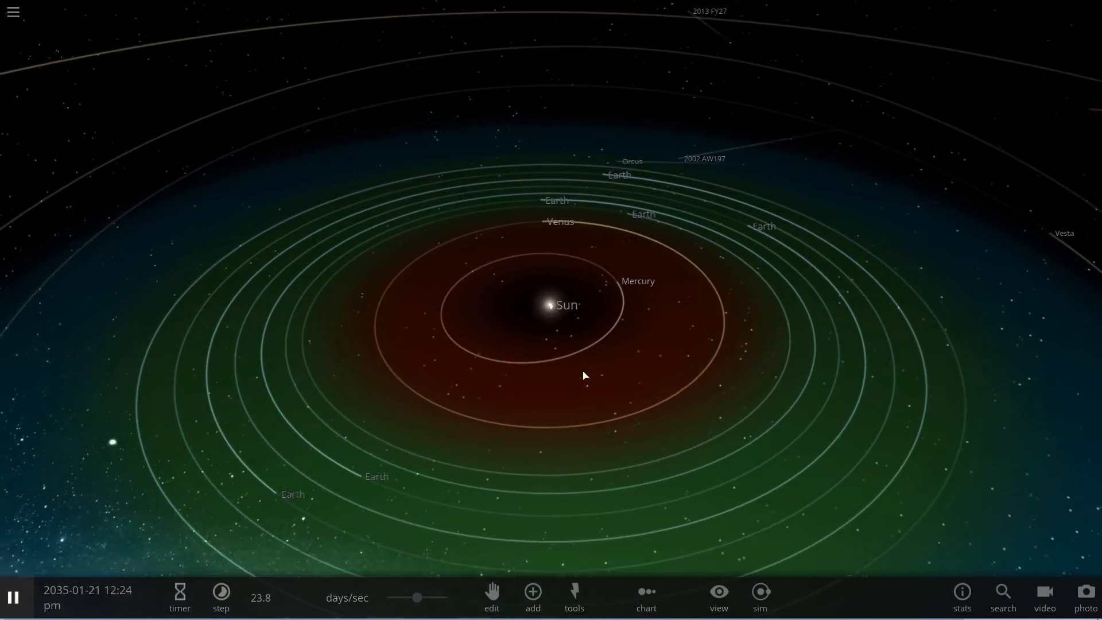
Pause the simulation, scroll the Sun's properties, and reopen the object catalogue.
left_click(545, 307)
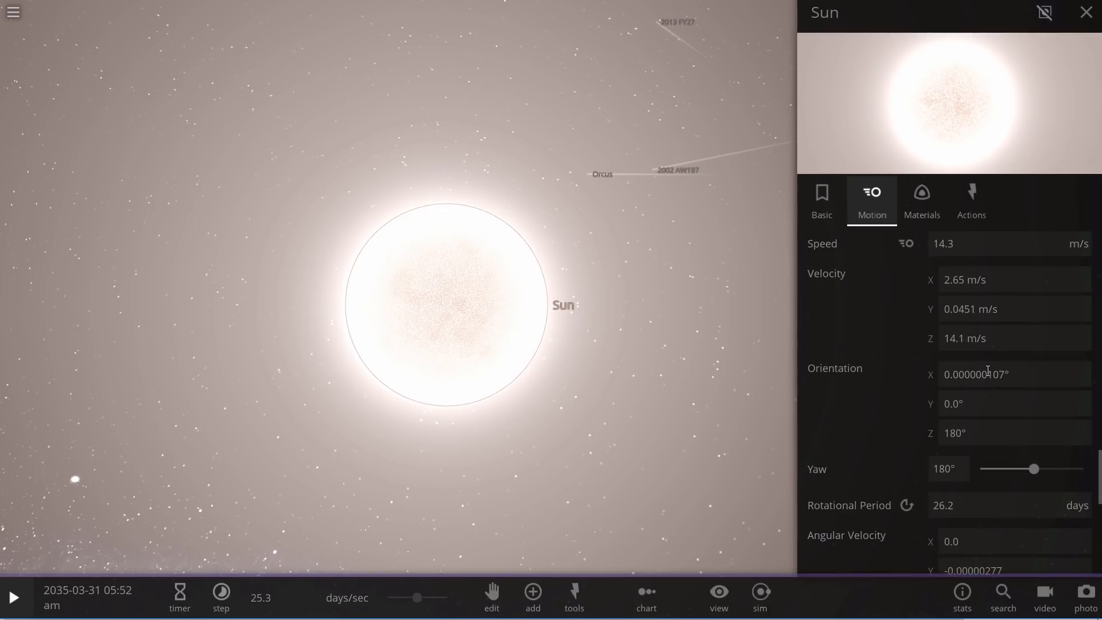
scroll("down", 3)
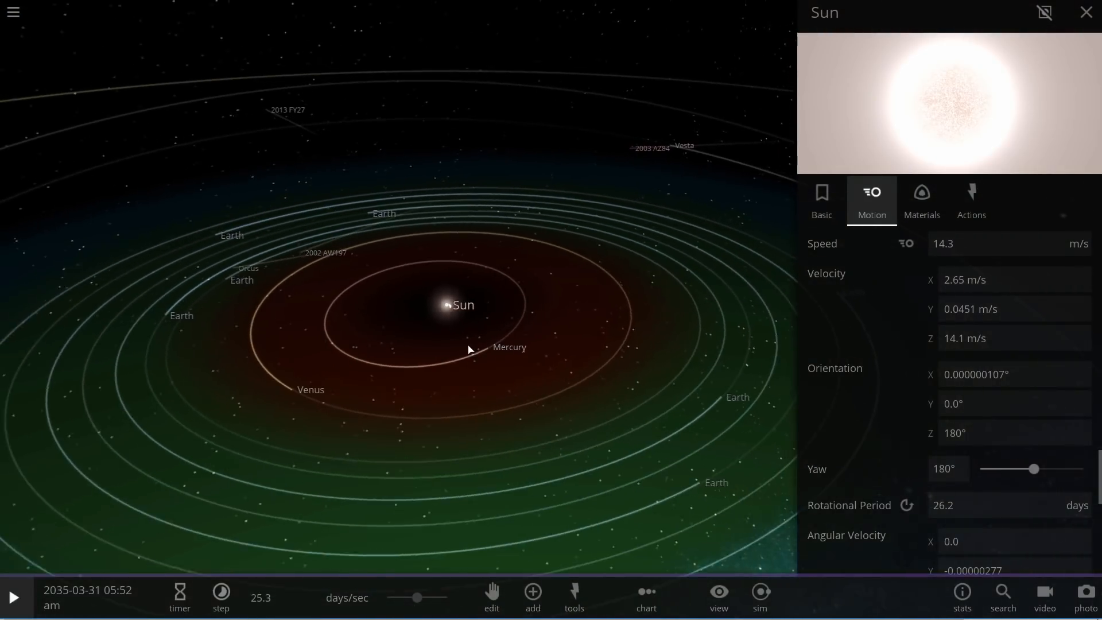
left_click(532, 597)
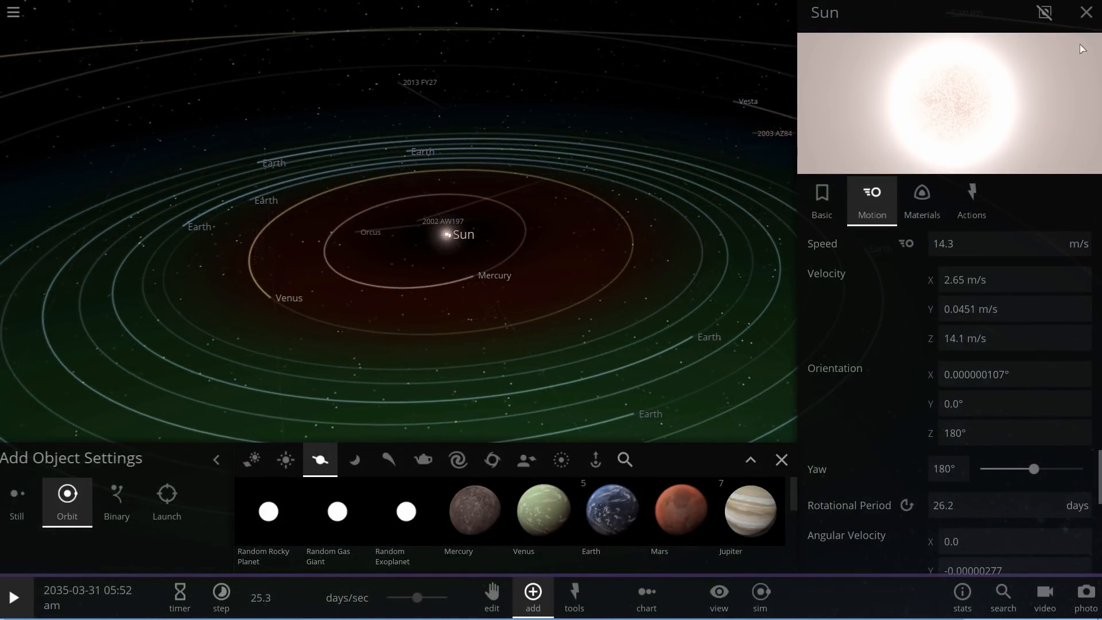
Close the Sun's properties and object catalogue, focus on an Earth, and resume the simulation.
left_click(1085, 13)
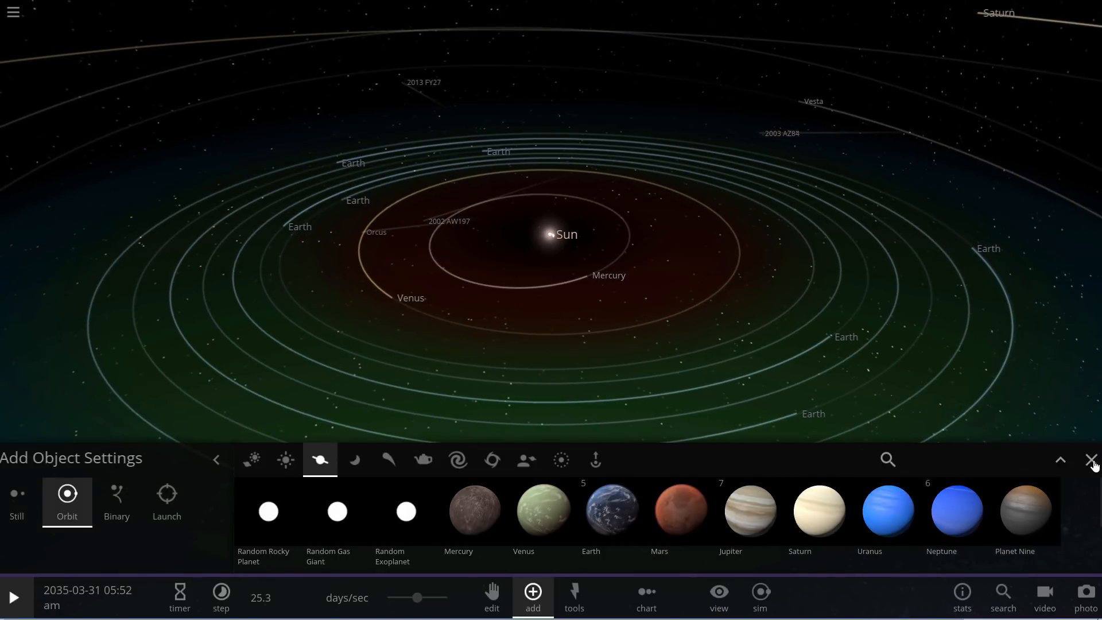
left_click(1092, 461)
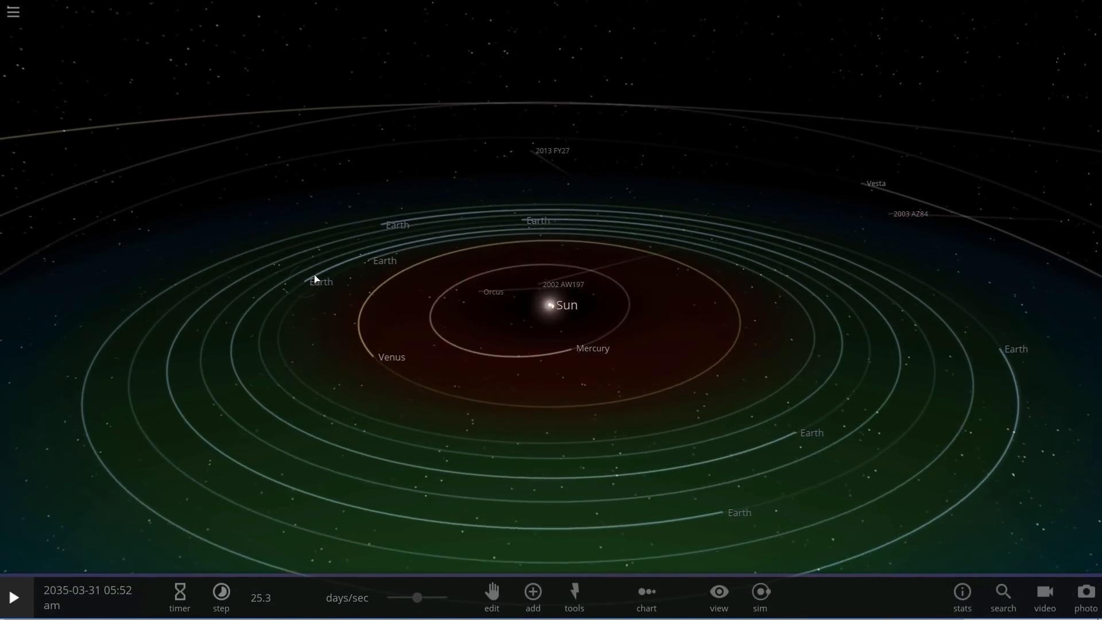
left_click(320, 281)
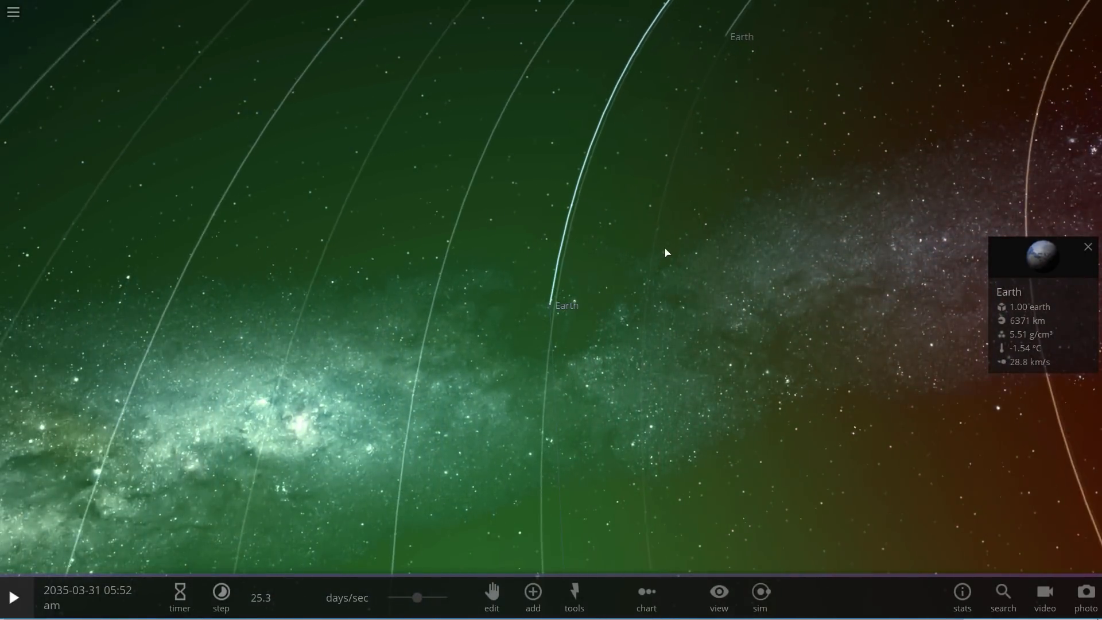
left_click(533, 595)
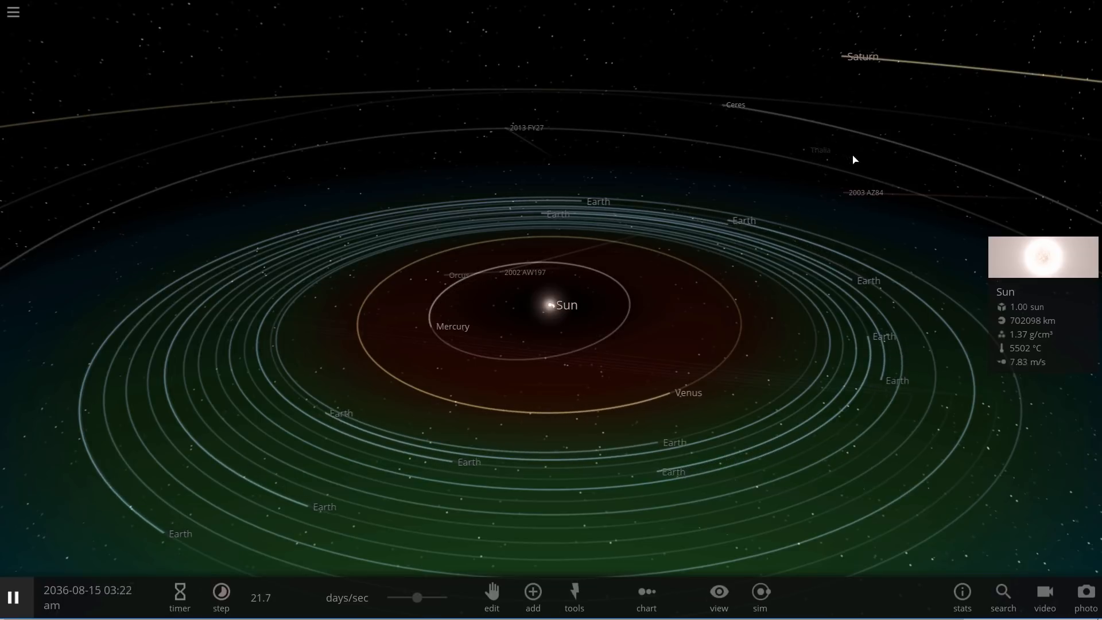
Pause to inspect an Earth, then raise simulation speed to about 1.02 months/sec.
left_click(13, 597)
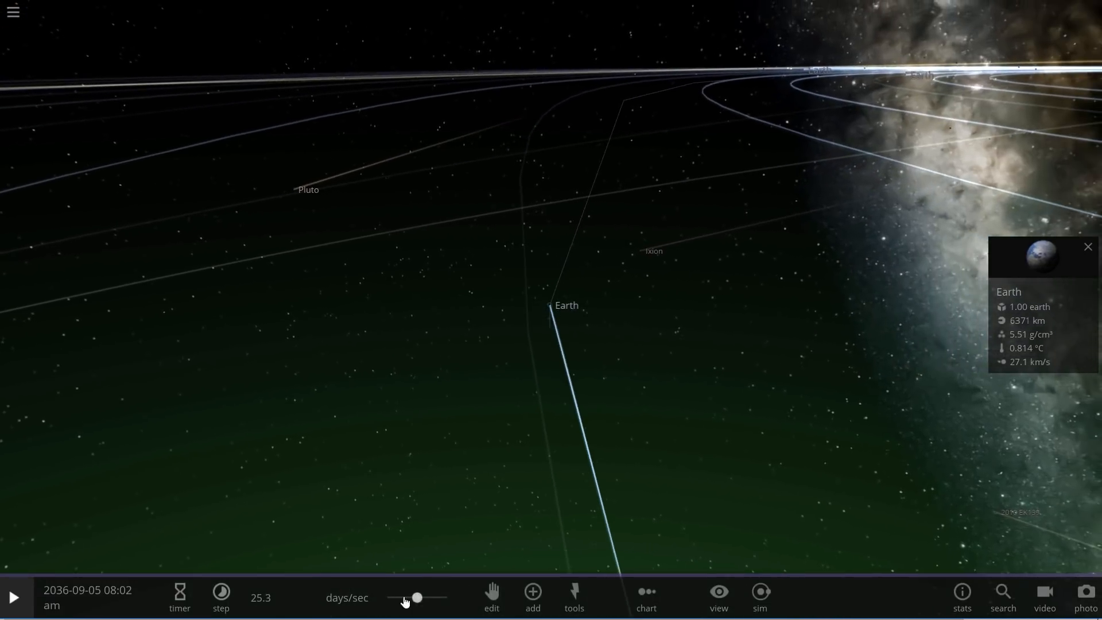
left_click(12, 596)
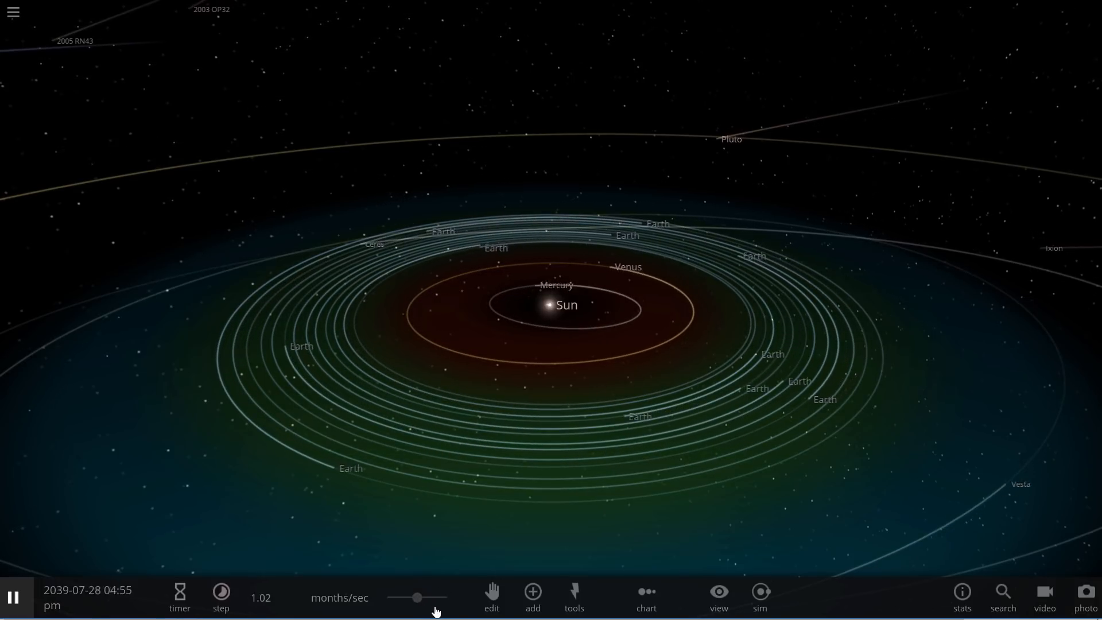
left_click(221, 598)
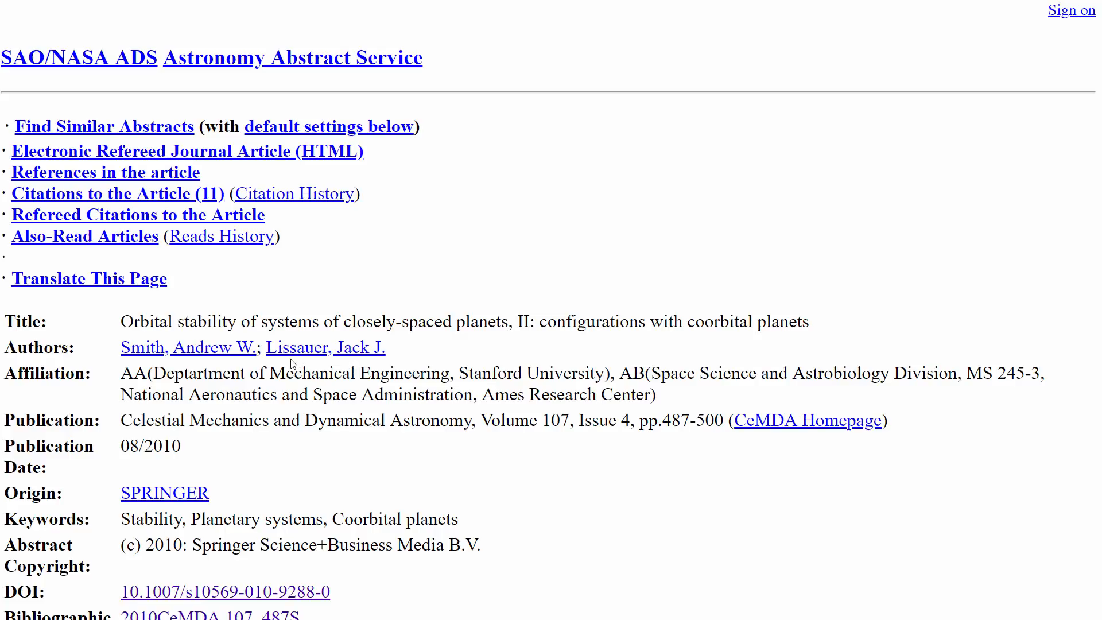
mouse_move(470, 323)
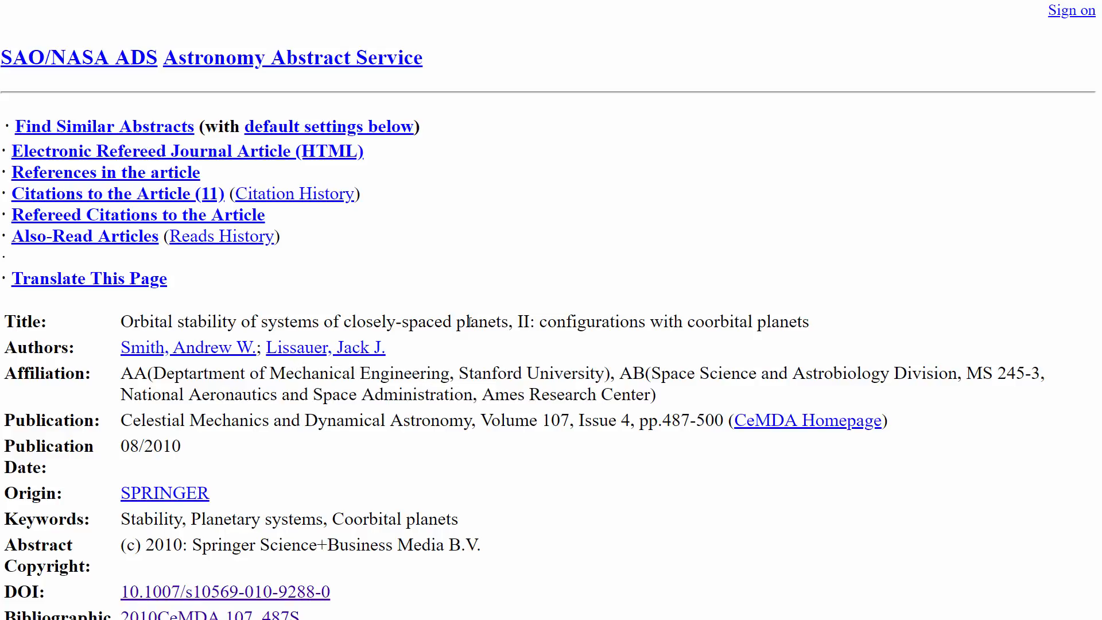
mouse_move(595, 217)
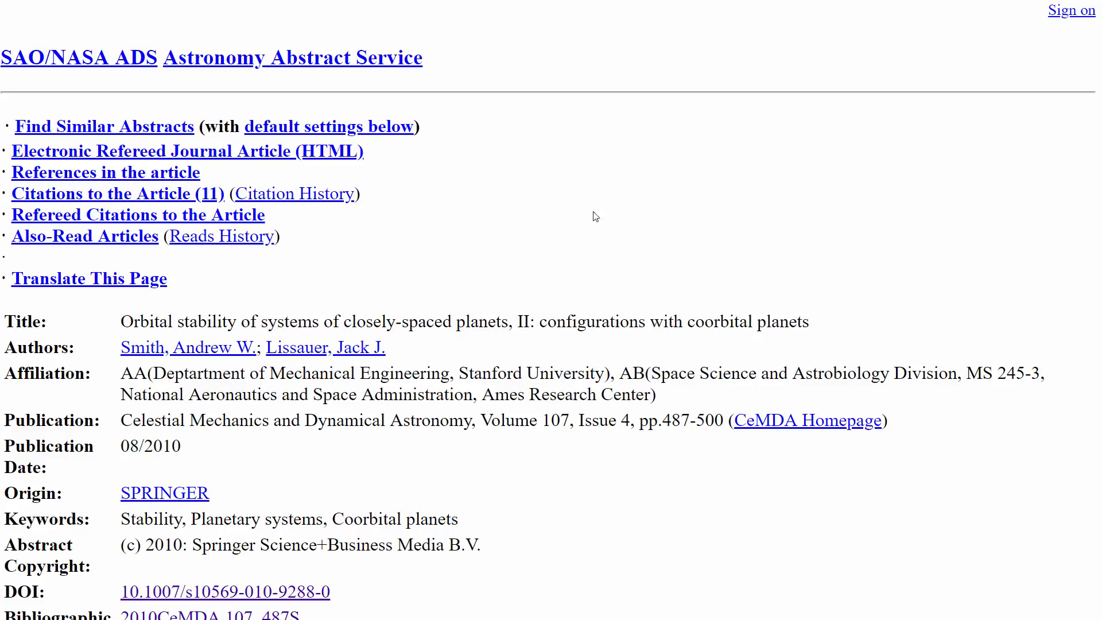